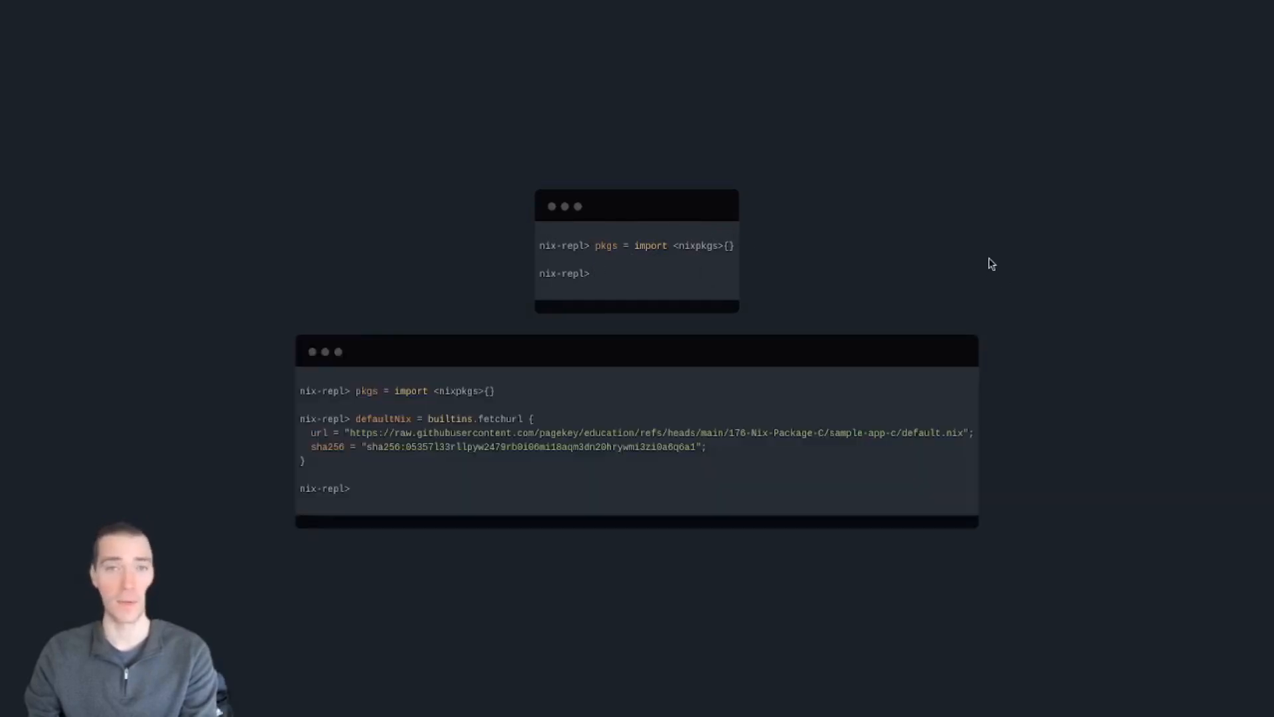
mouse_move(356, 419)
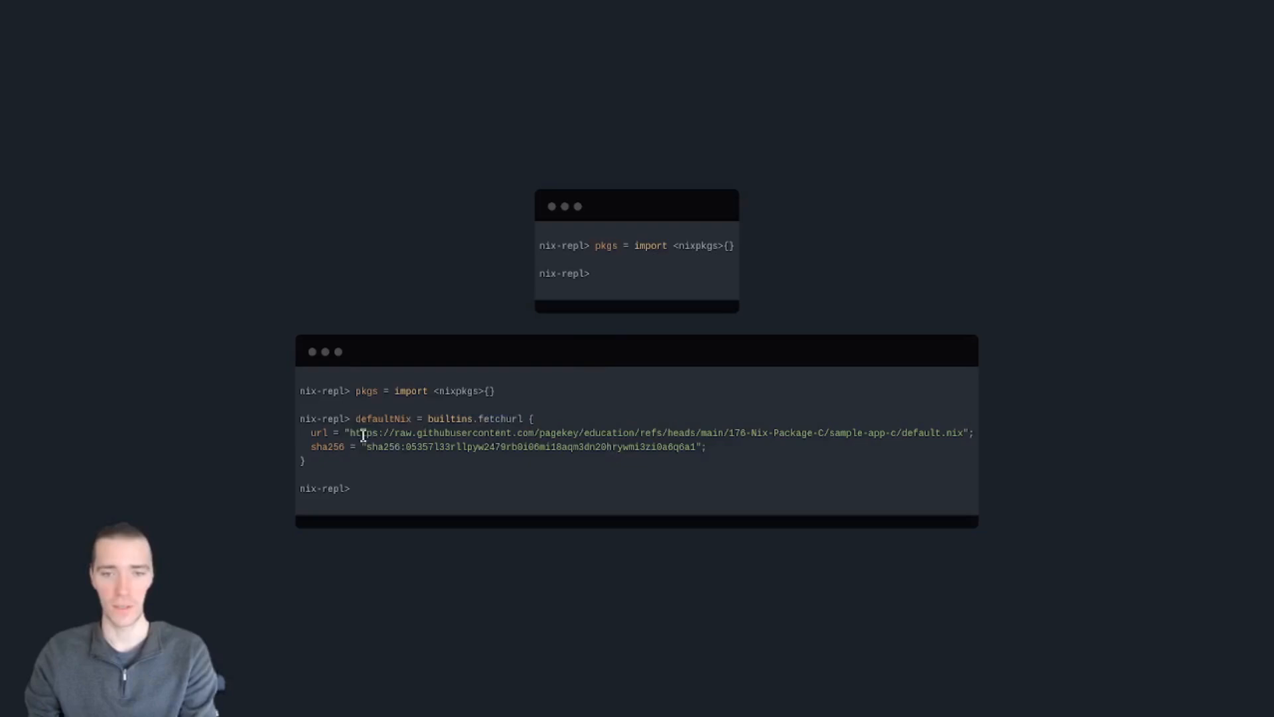
mouse_move(323, 483)
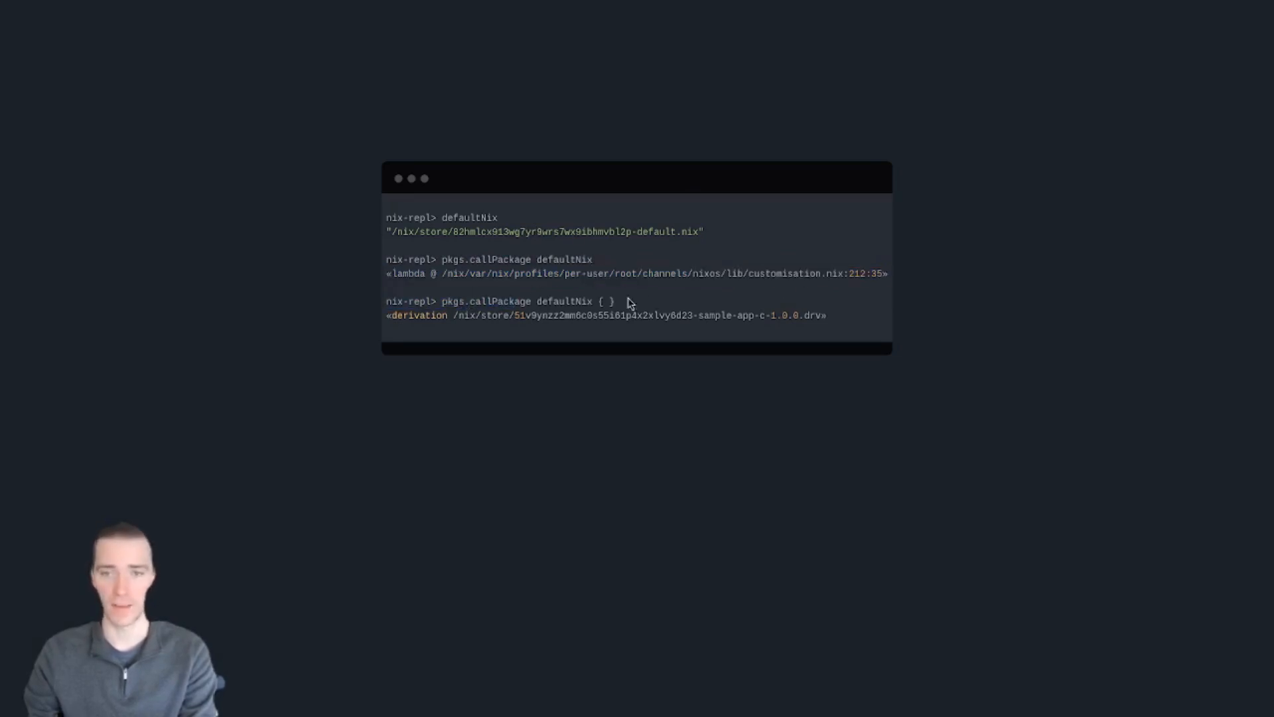
Step: Reveal the cat snippet of the fetched default.nix and highlight its contents line
double_click(605, 301)
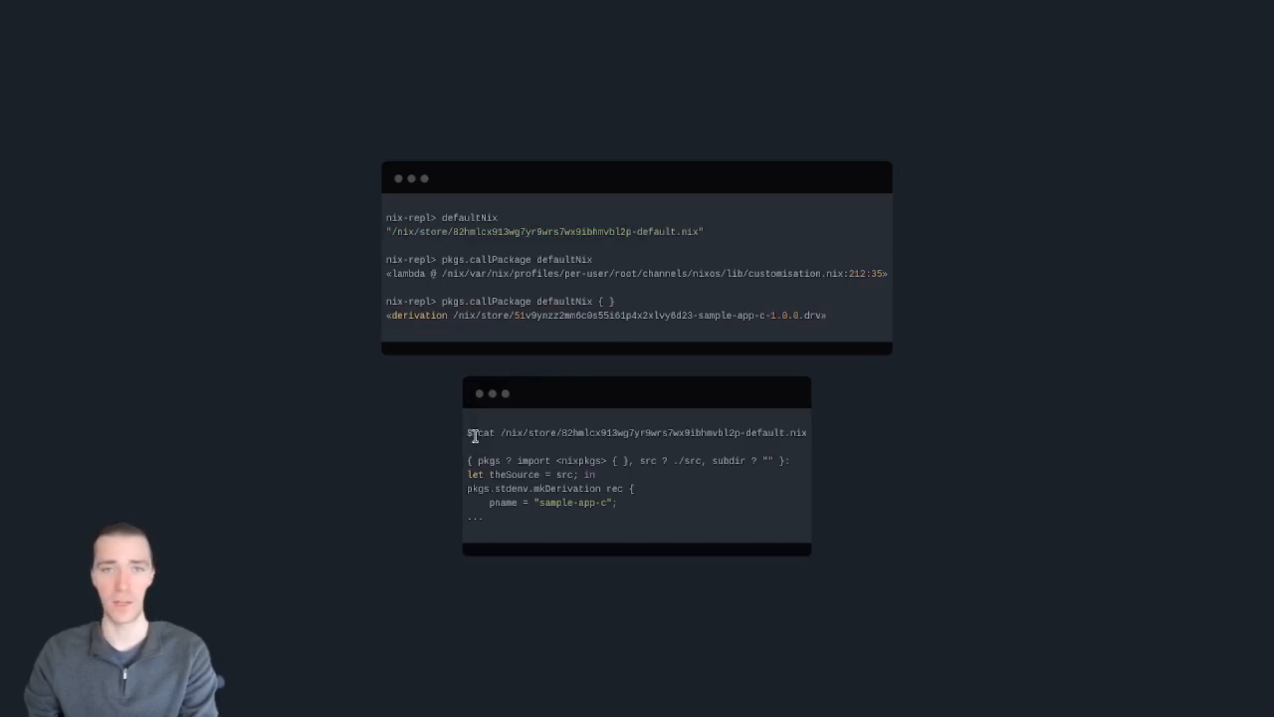
drag(479, 431, 804, 431)
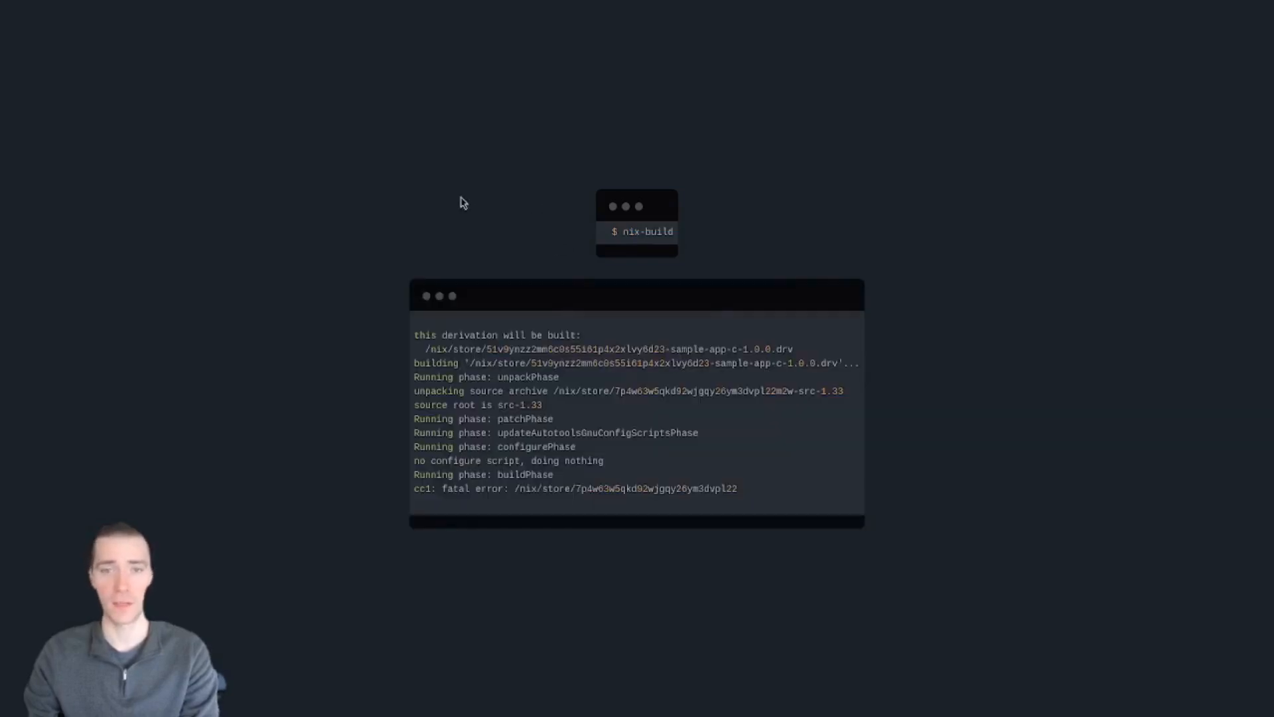
mouse_move(799, 465)
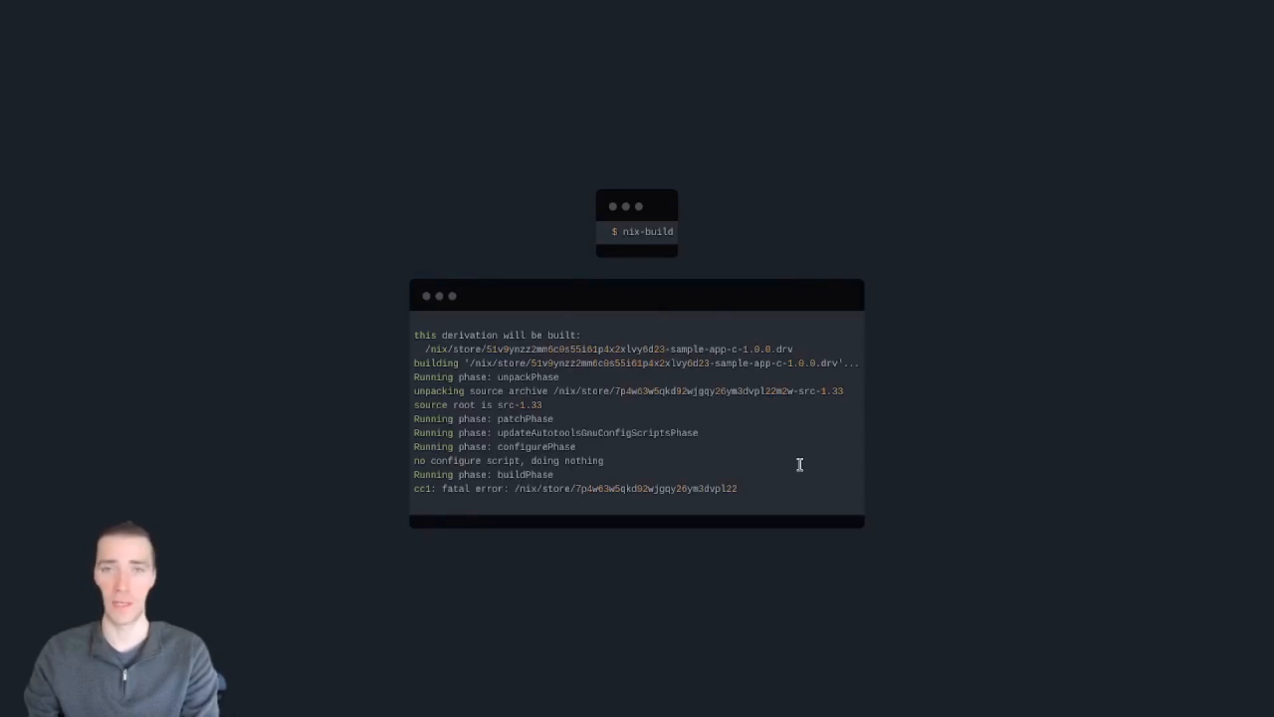
mouse_move(529, 162)
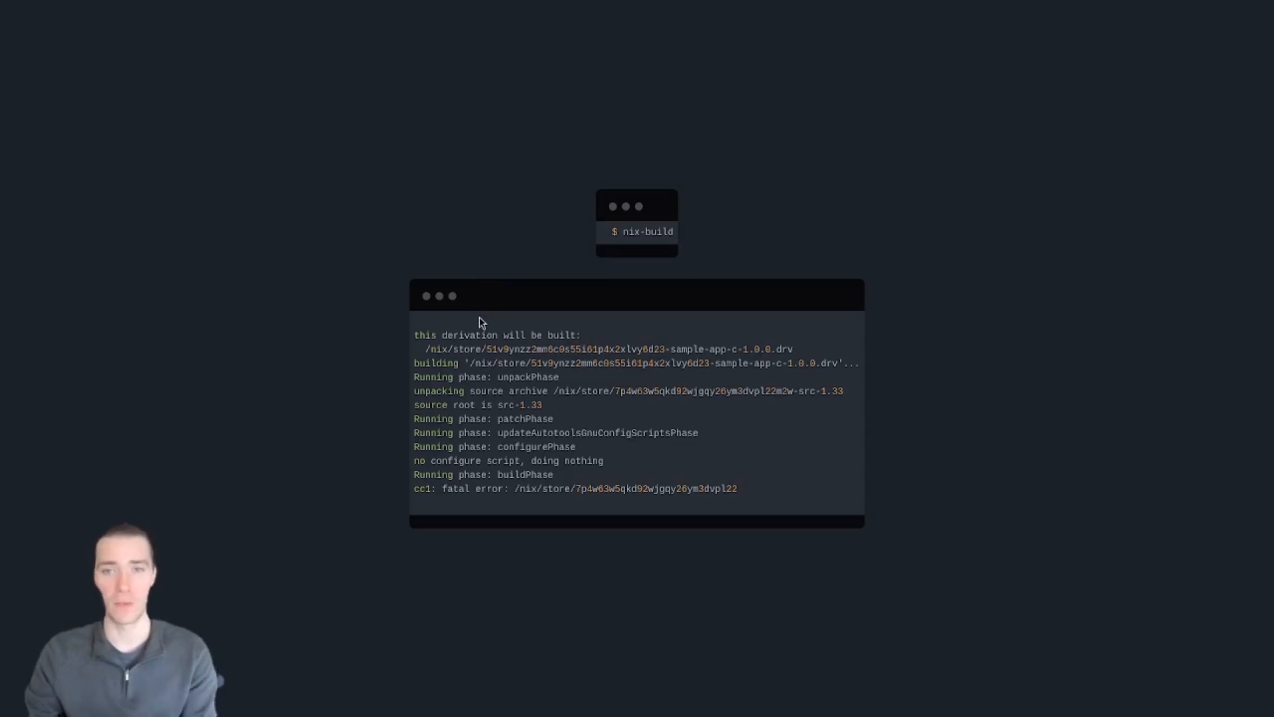
mouse_move(471, 462)
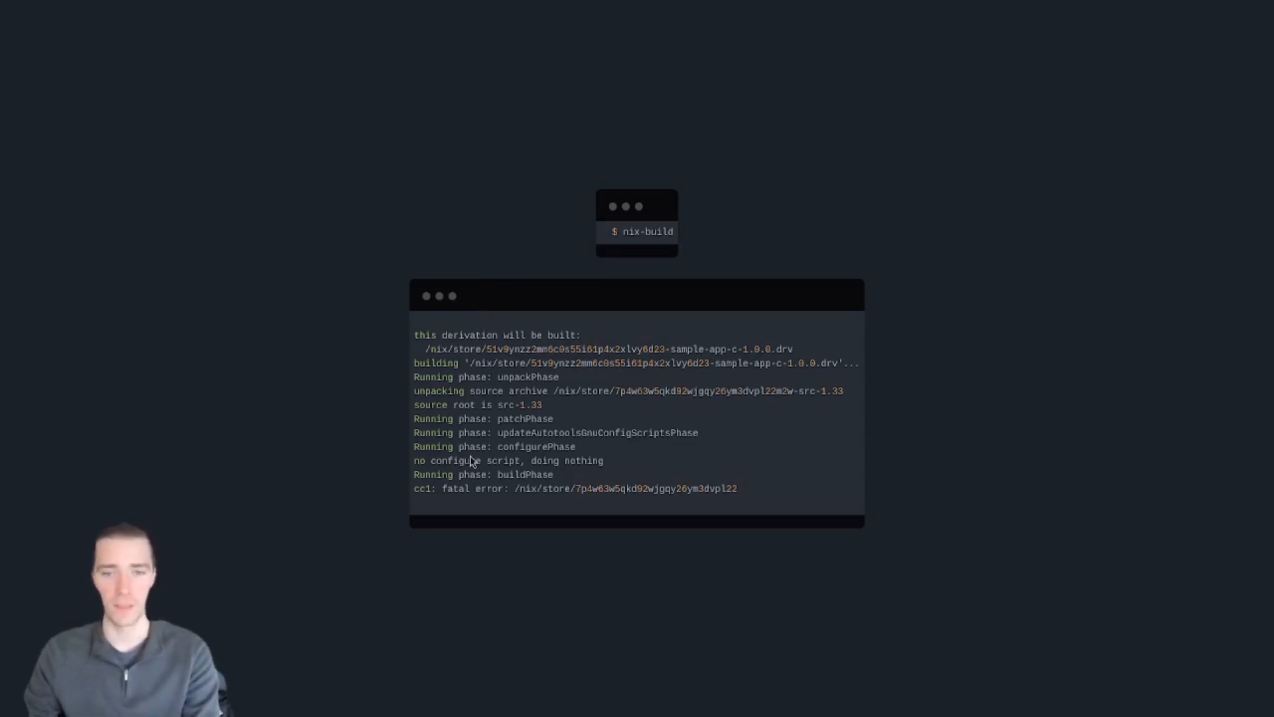
Step: Highlight the build log line ending in the cc1 fatal error from nix-build
drag(414, 489, 723, 488)
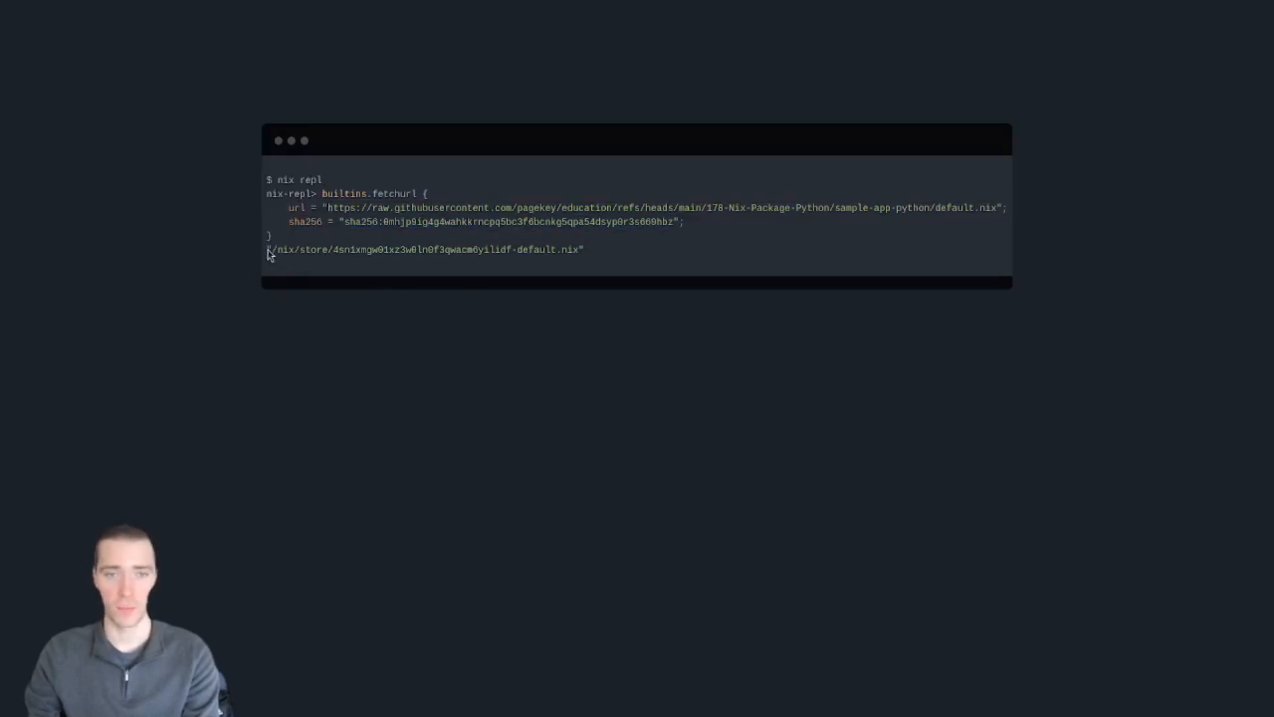
mouse_move(1202, 368)
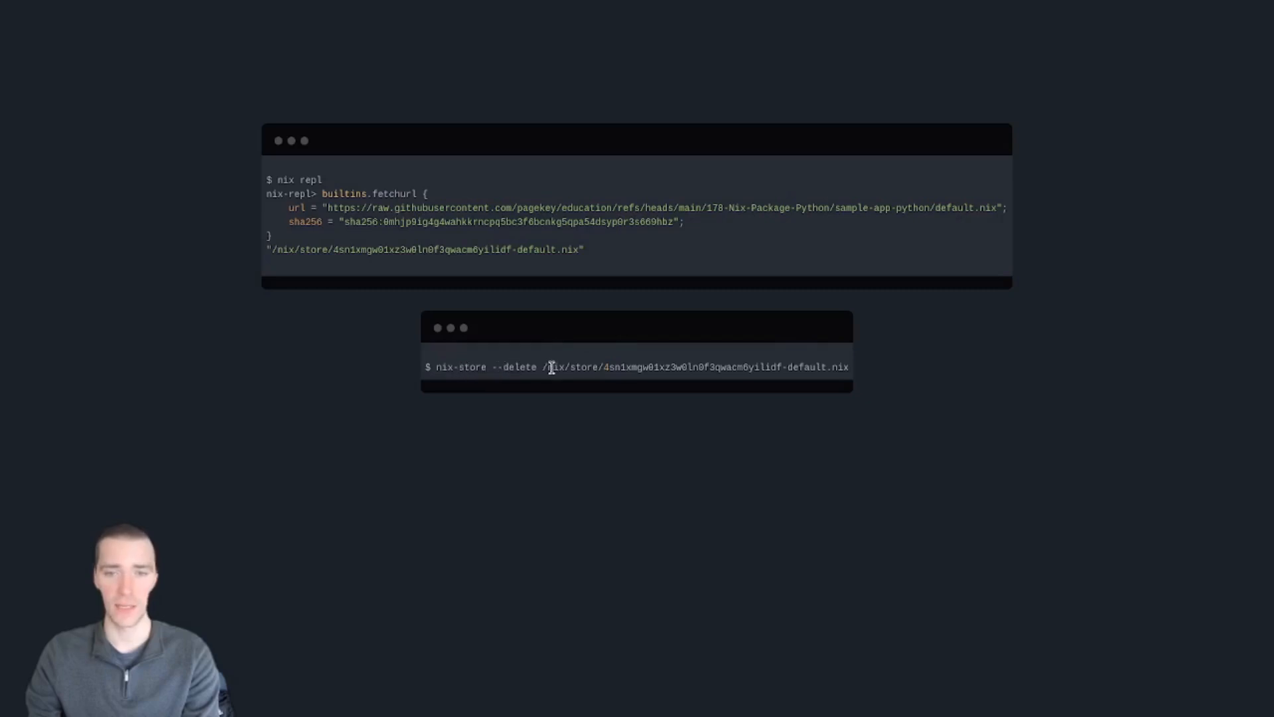
Step: Highlight the store path targeted by the nix-store --delete command
drag(549, 366, 849, 366)
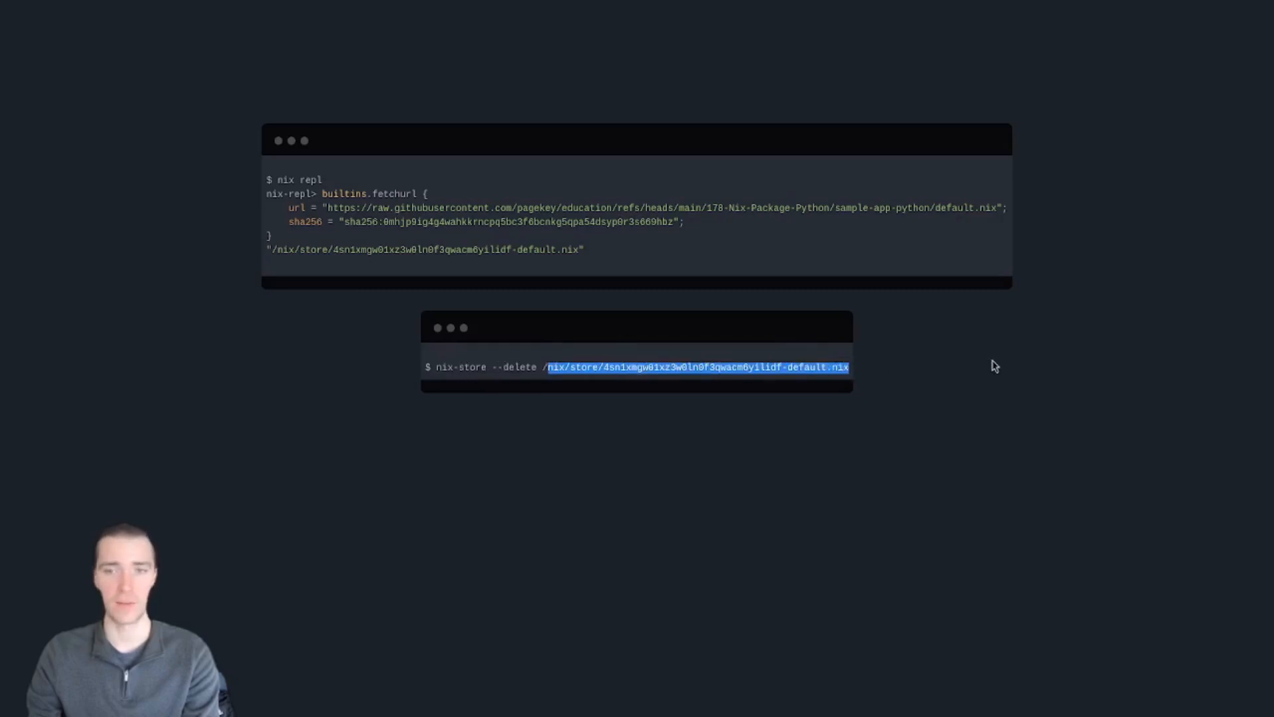